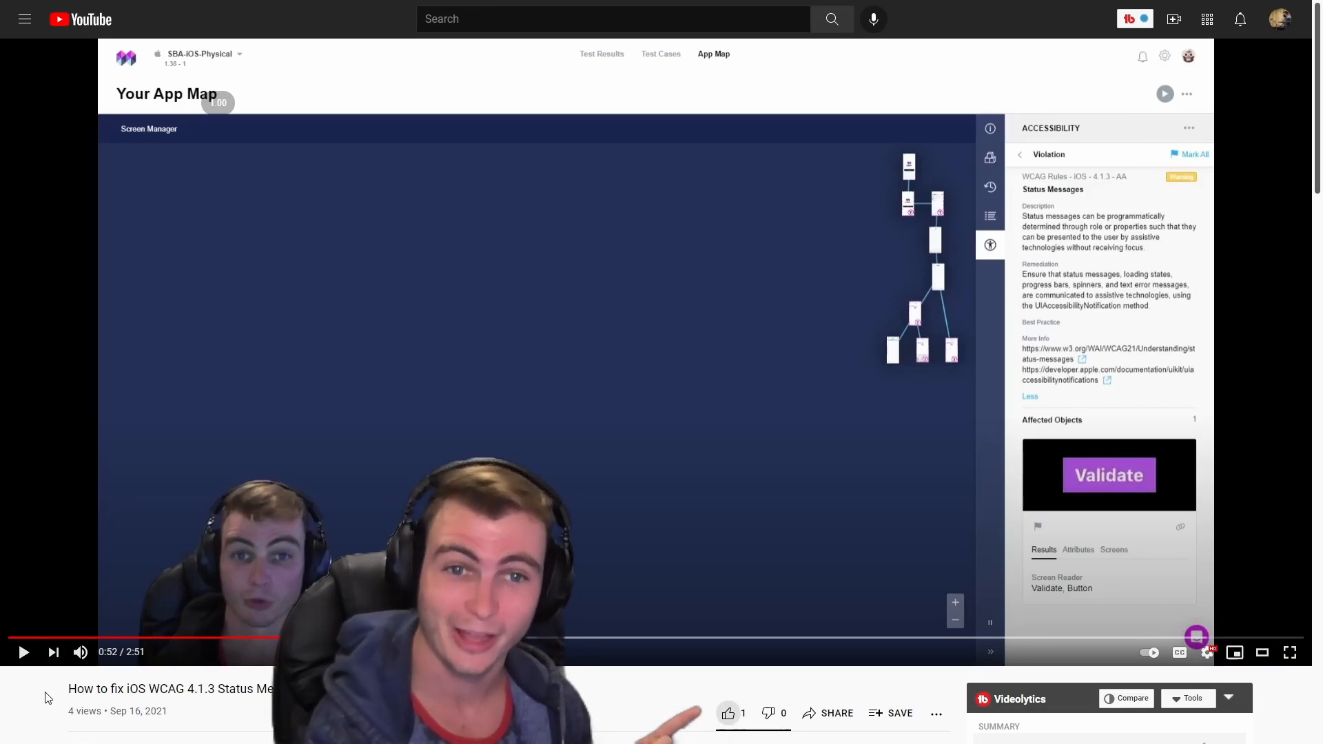
- Enter a test address in the emulator's address field, noting no cursor appears
left_click(728, 713)
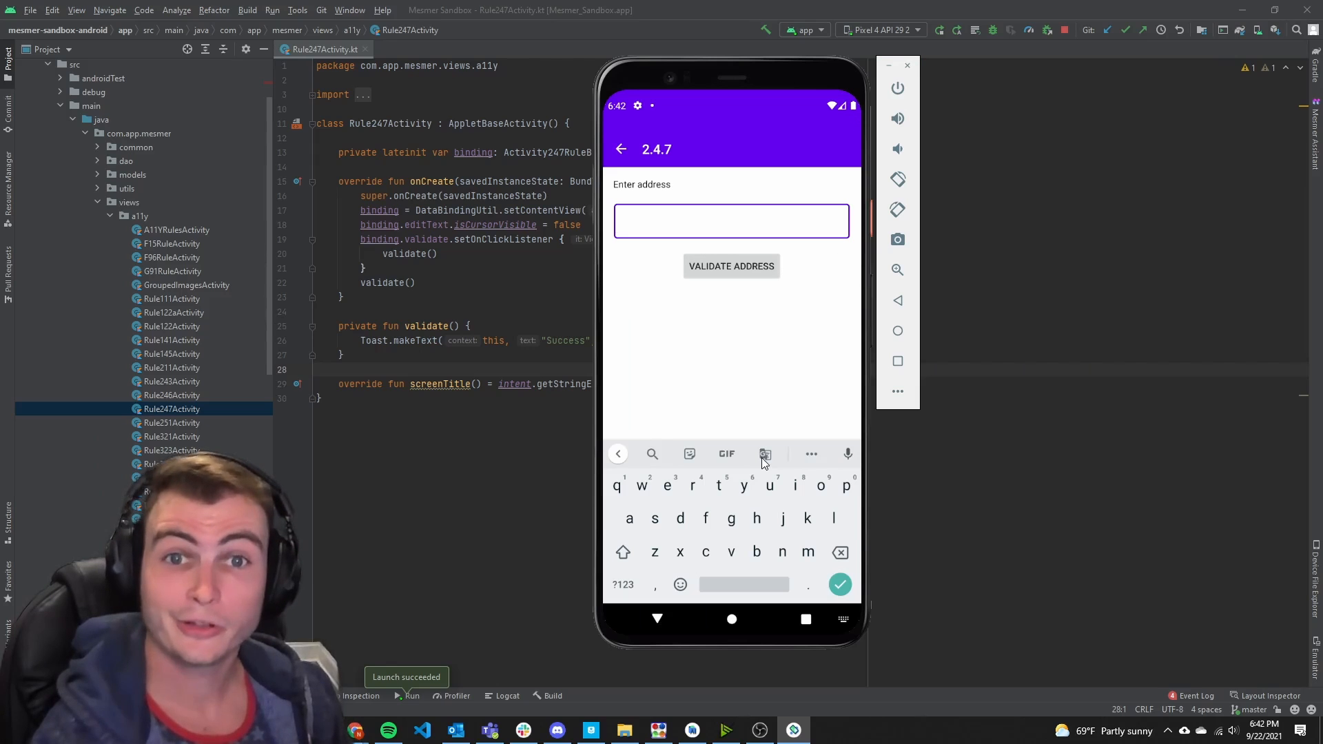
type("nick")
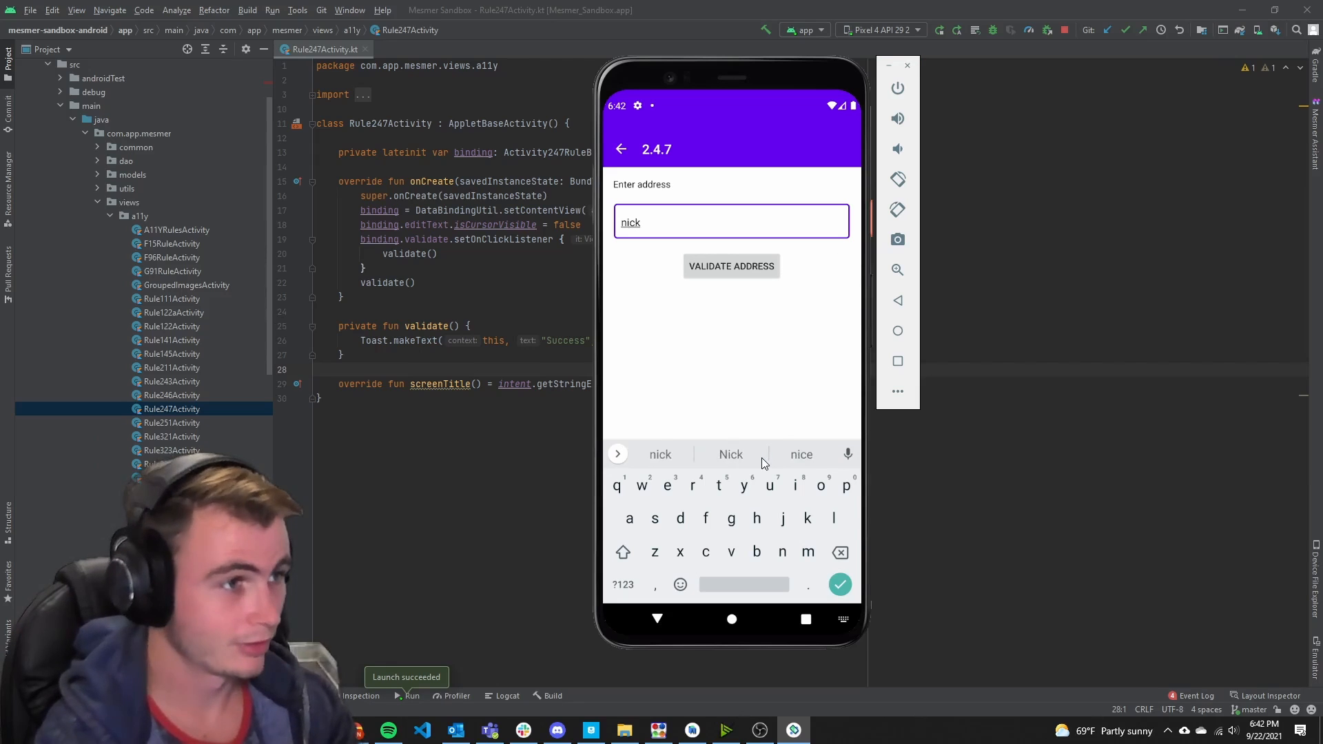
type("fa")
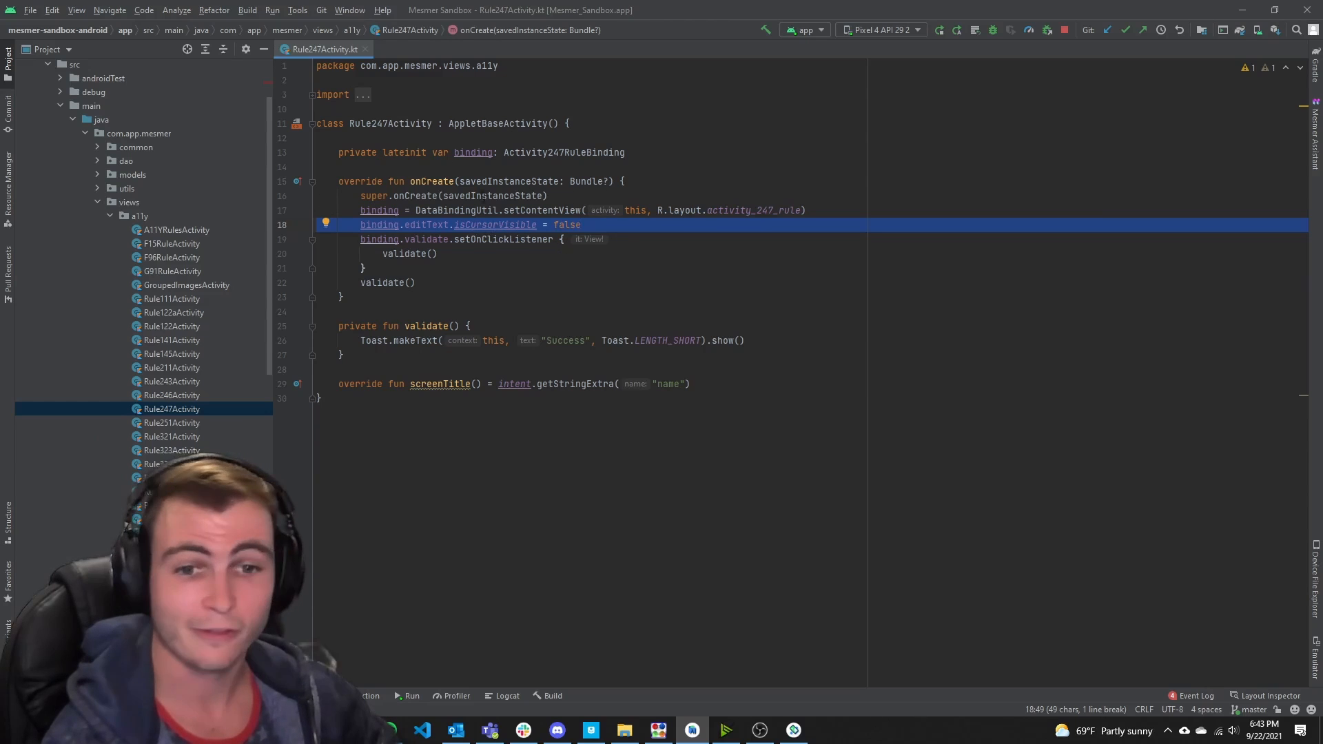
mouse_move(721, 340)
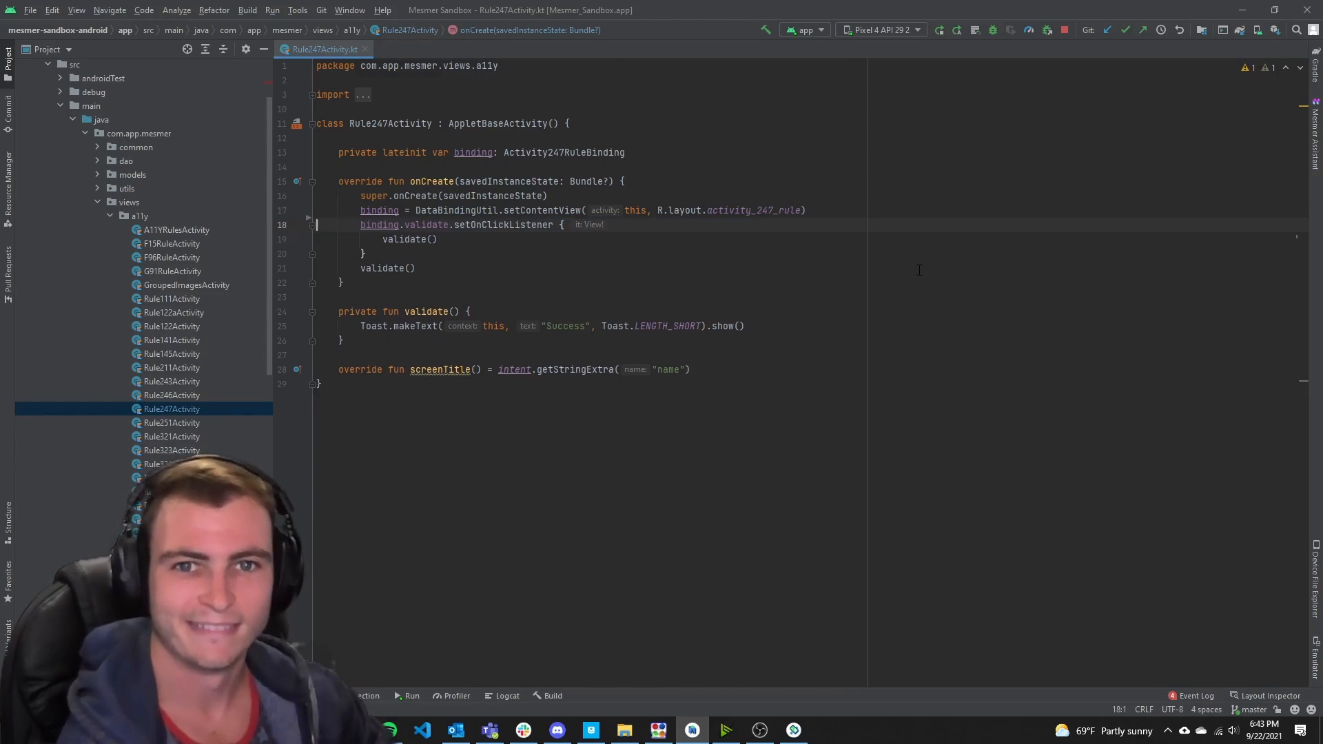
- Enter text in the relaunched emulator's address field, which now shows a visible cursor
type("ni")
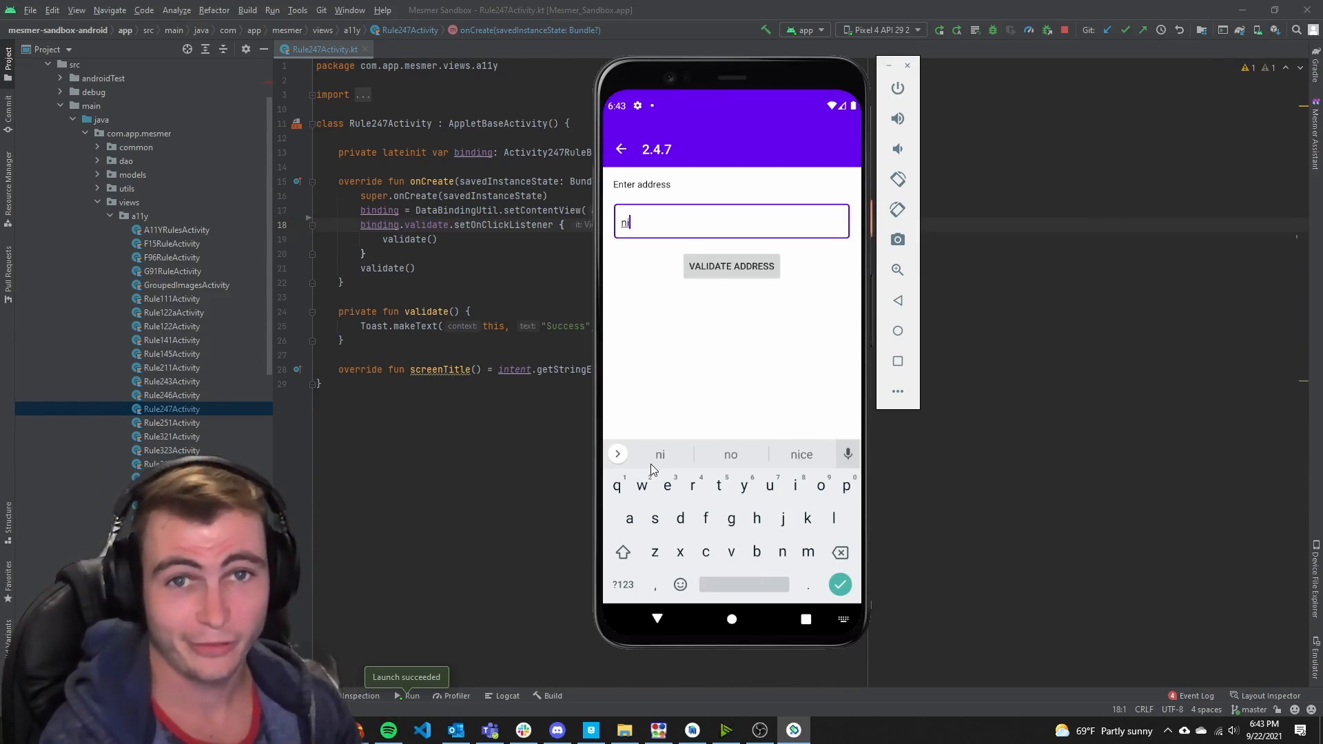